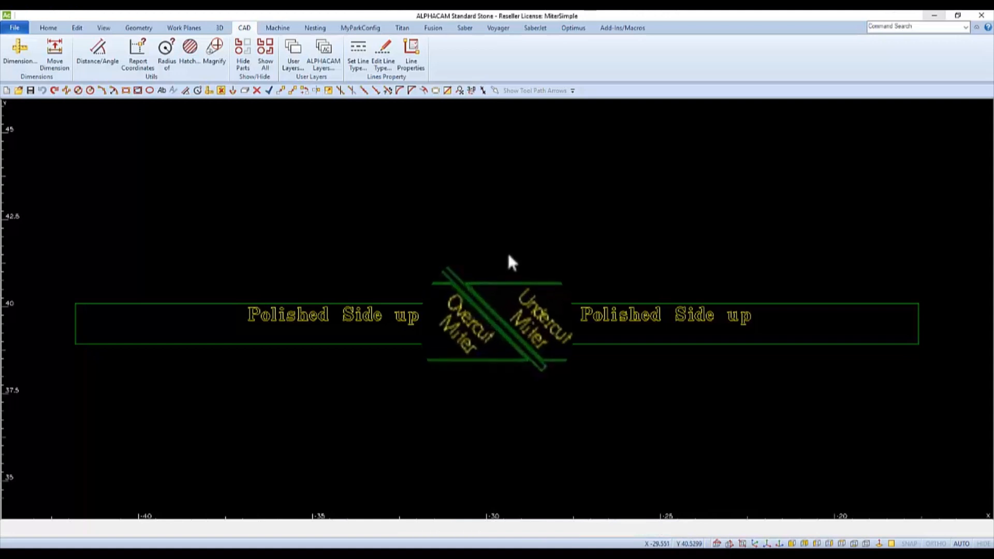
pyautogui.moveTo(504, 273)
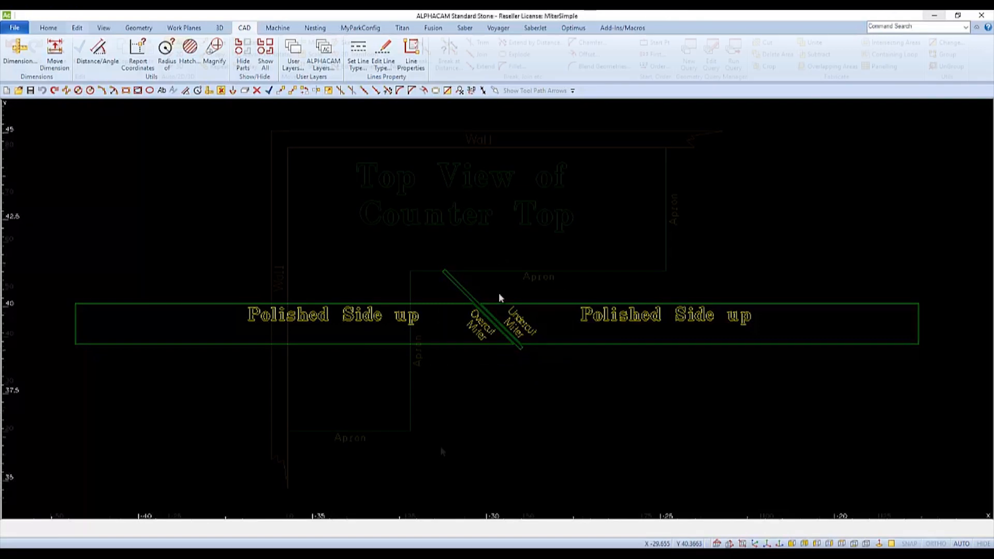
# - Bring up the MiterTopV top-view drawing of the countertop with walls, aprons and legend
pyautogui.click(77, 27)
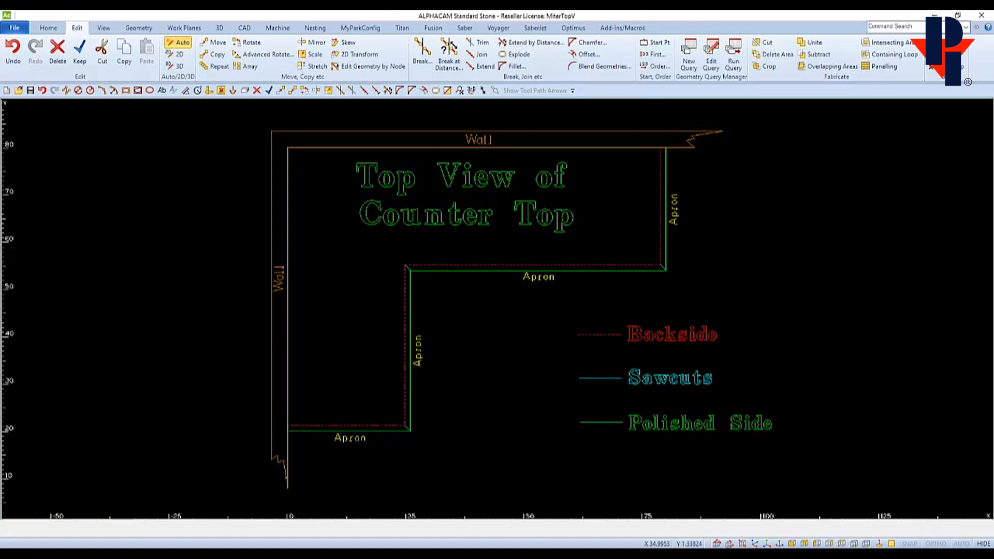
pyautogui.moveTo(475, 530)
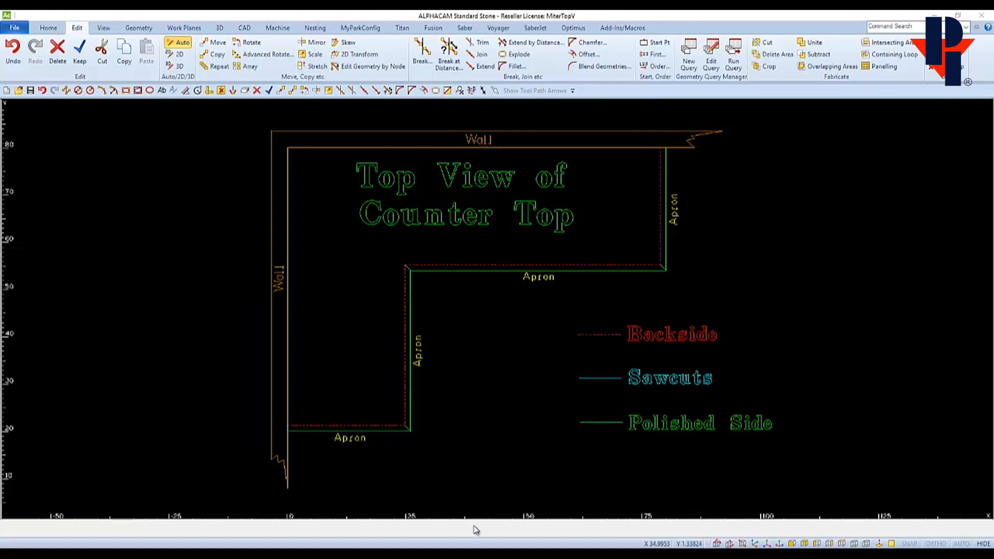
pyautogui.moveTo(348, 437)
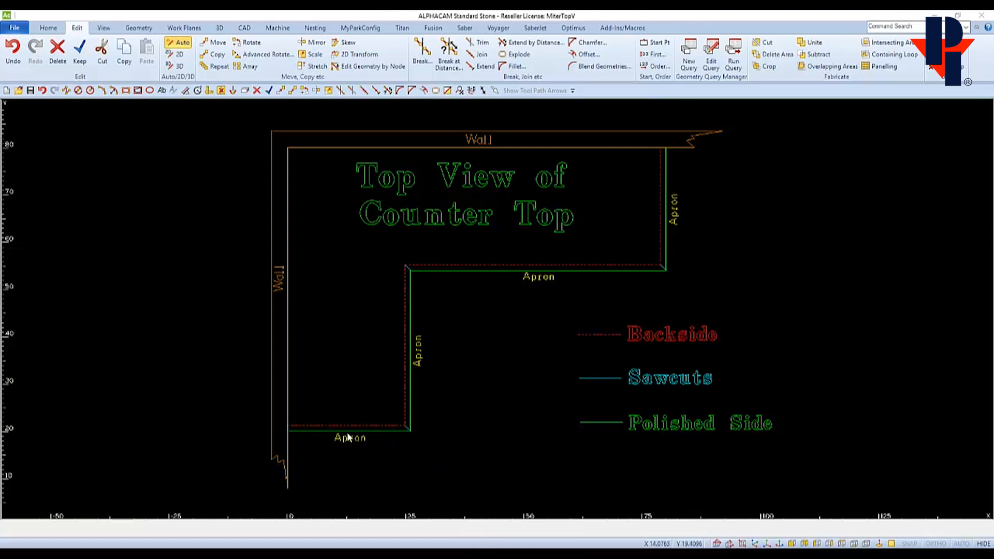
pyautogui.moveTo(540, 416)
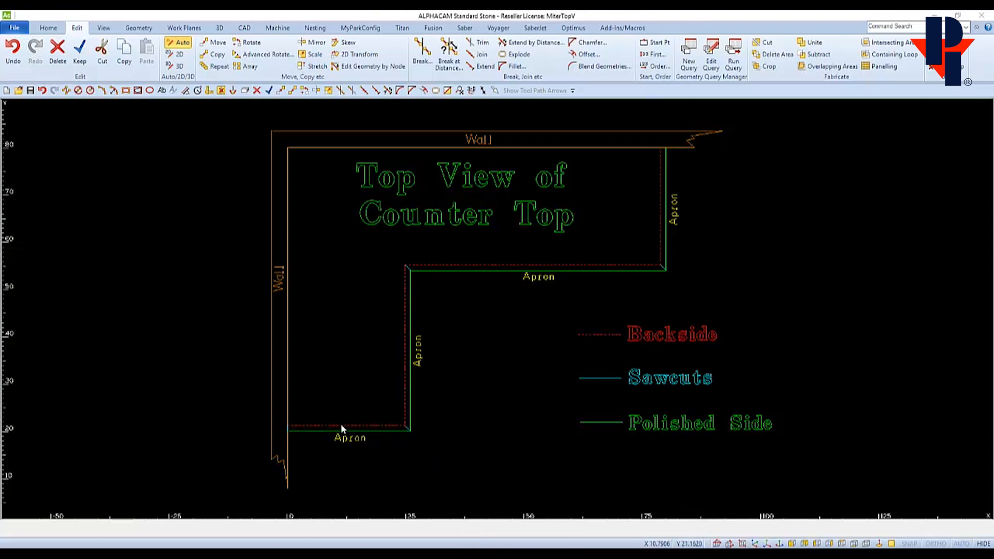
pyautogui.moveTo(666, 364)
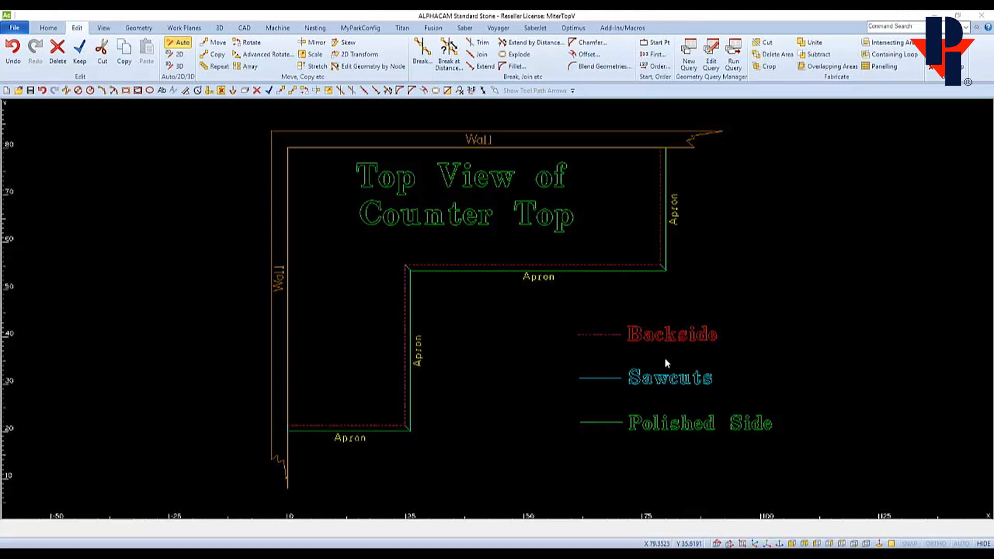
pyautogui.moveTo(409, 452)
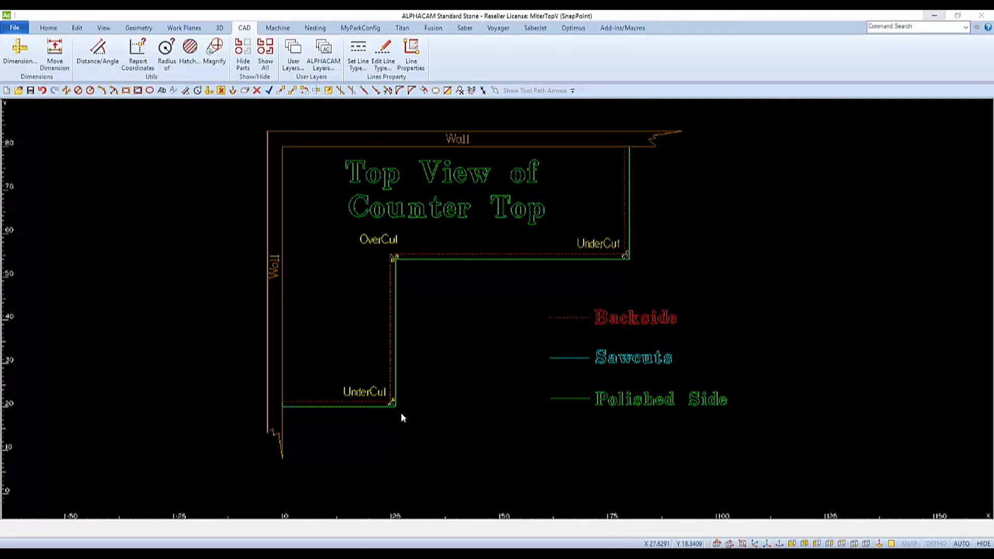
pyautogui.moveTo(397, 286)
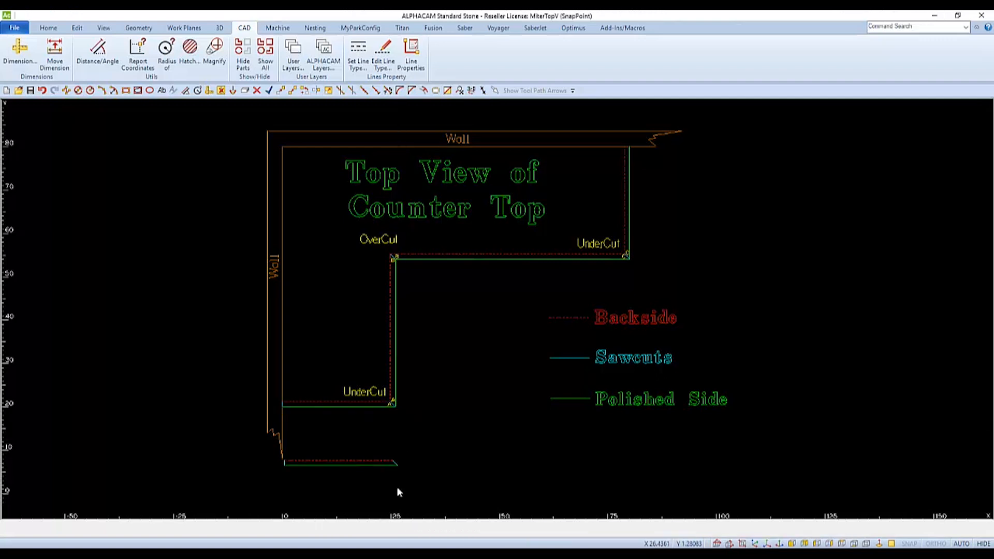
# - Place a mirrored copy of the lower apron edge strip below the countertop top view
pyautogui.click(341, 463)
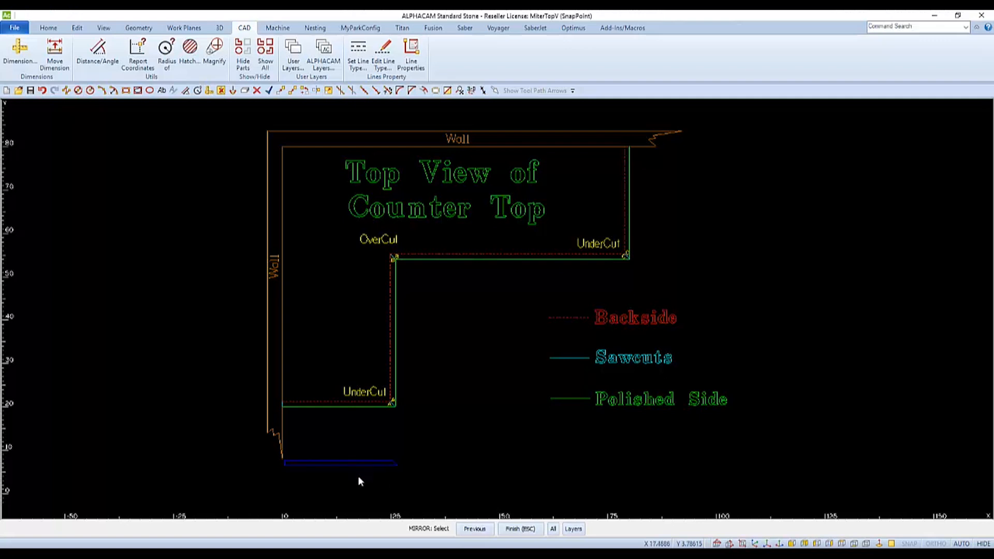
pyautogui.click(278, 482)
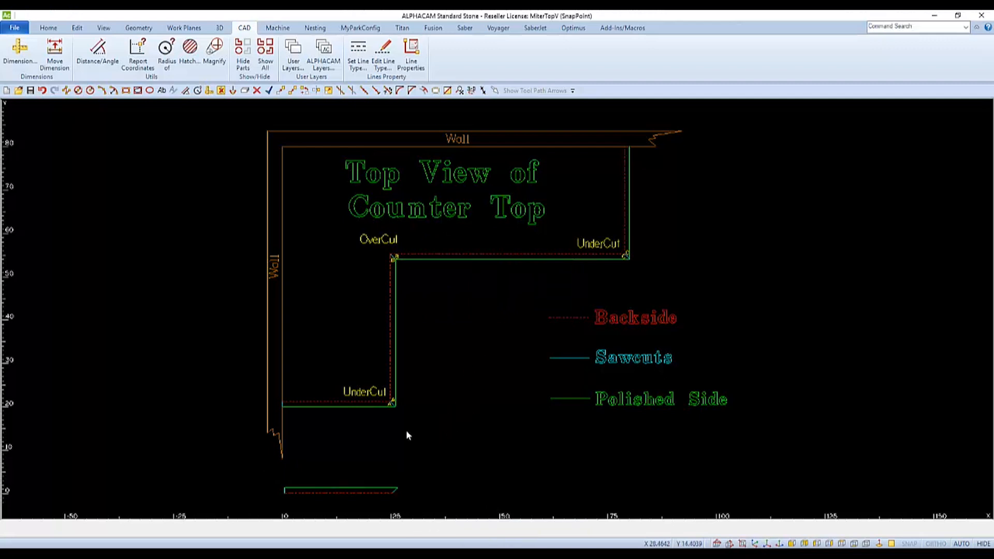
pyautogui.moveTo(339, 405)
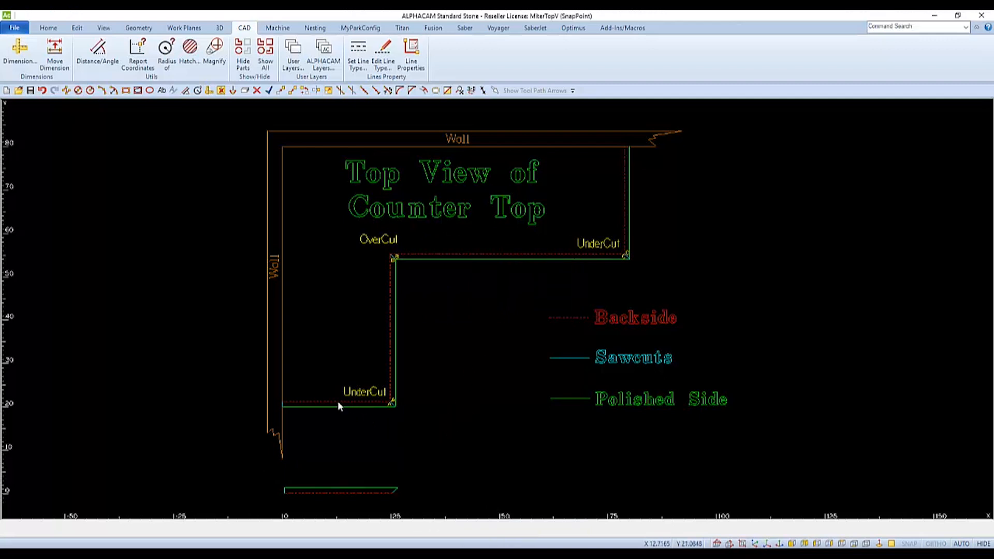
pyautogui.moveTo(351, 490)
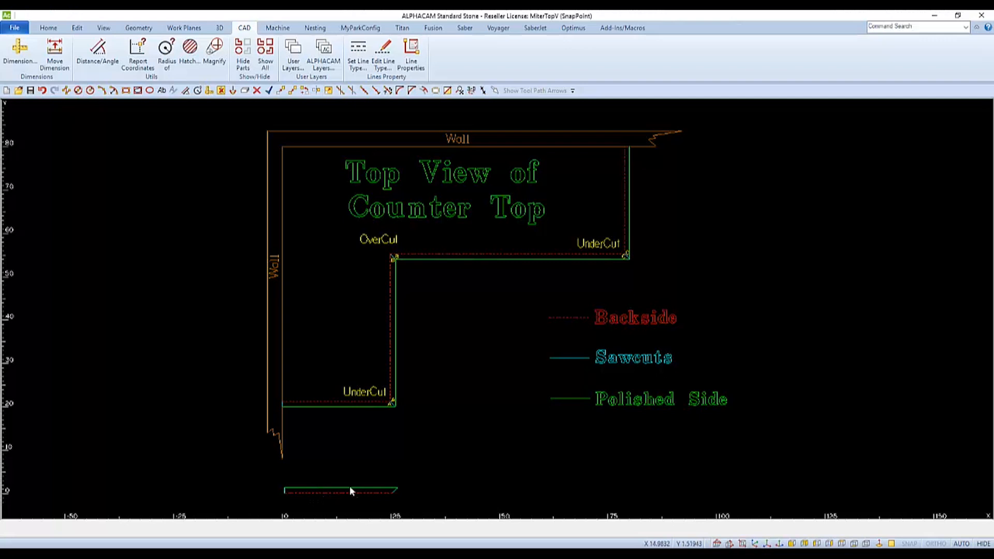
pyautogui.moveTo(416, 490)
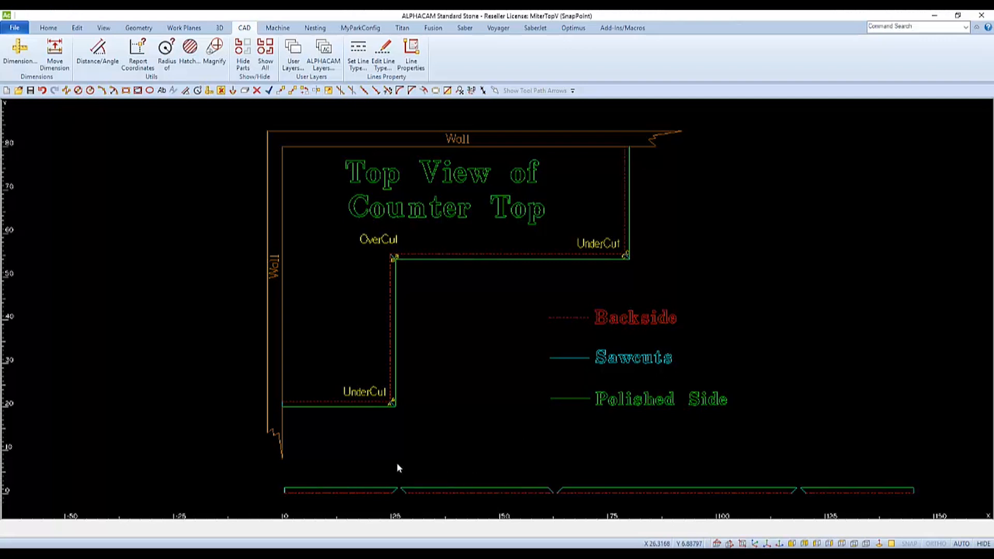
pyautogui.moveTo(434, 427)
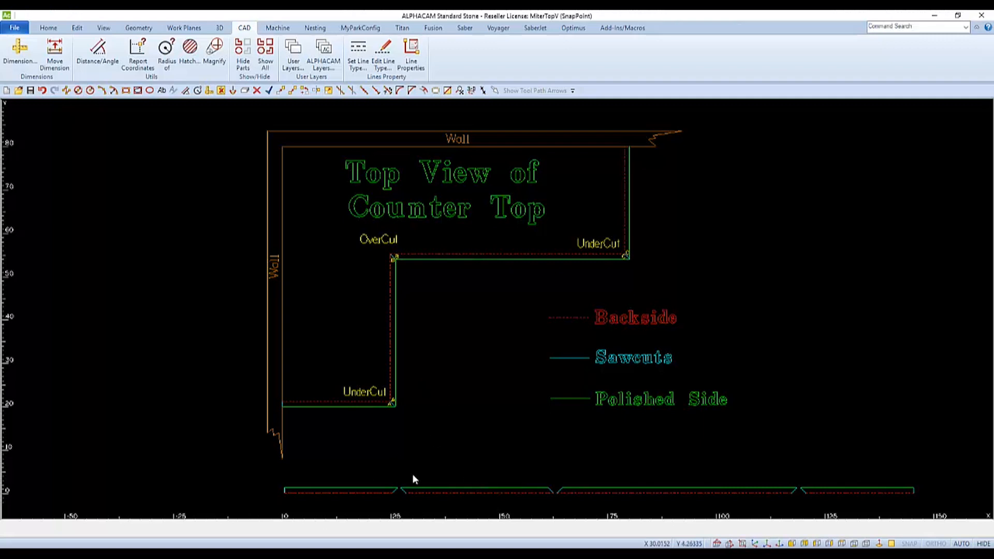
pyautogui.moveTo(422, 469)
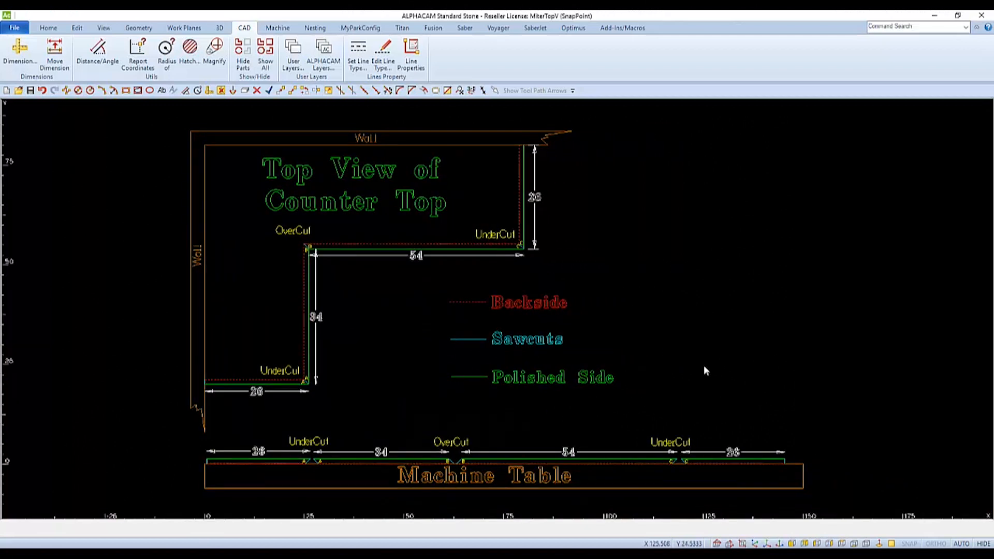
pyautogui.moveTo(242, 403)
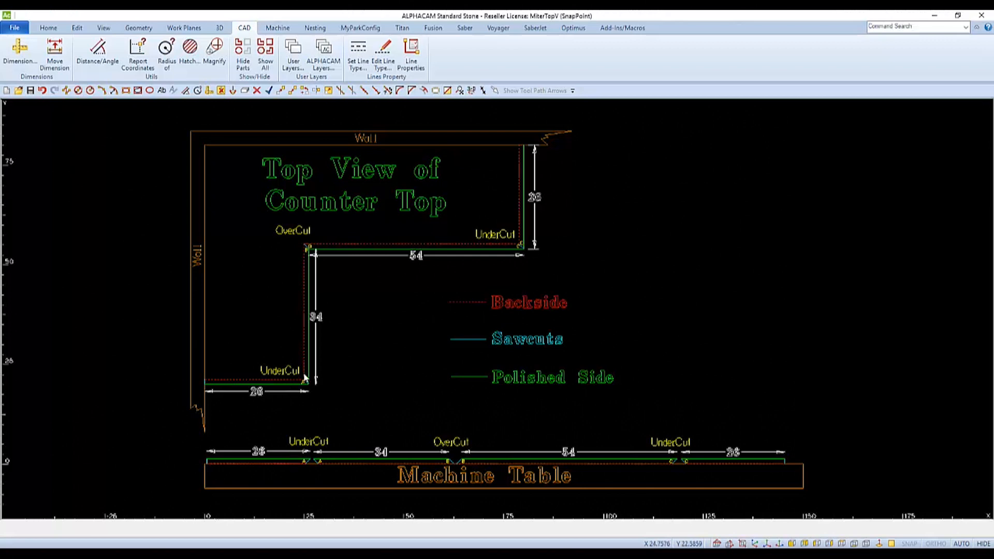
pyautogui.moveTo(319, 460)
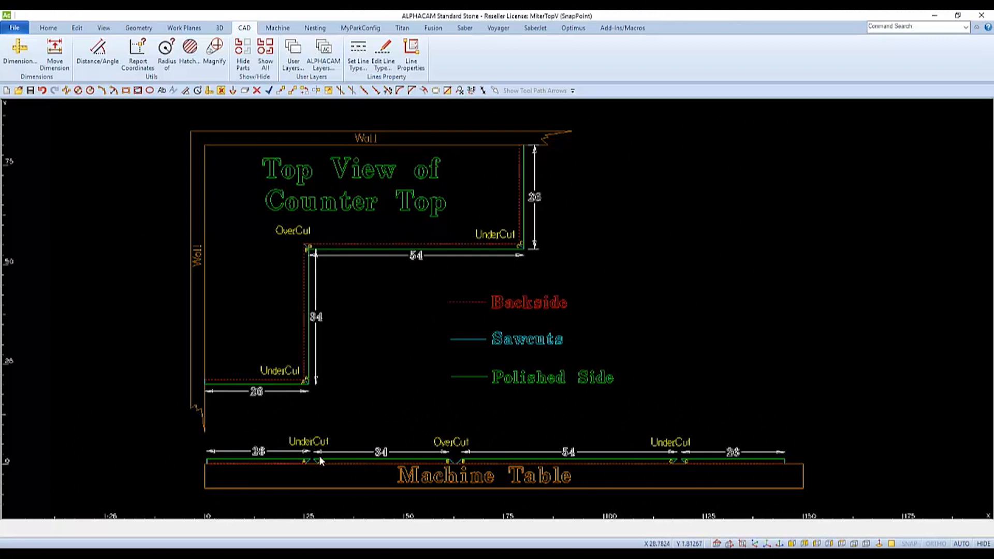
pyautogui.moveTo(335, 321)
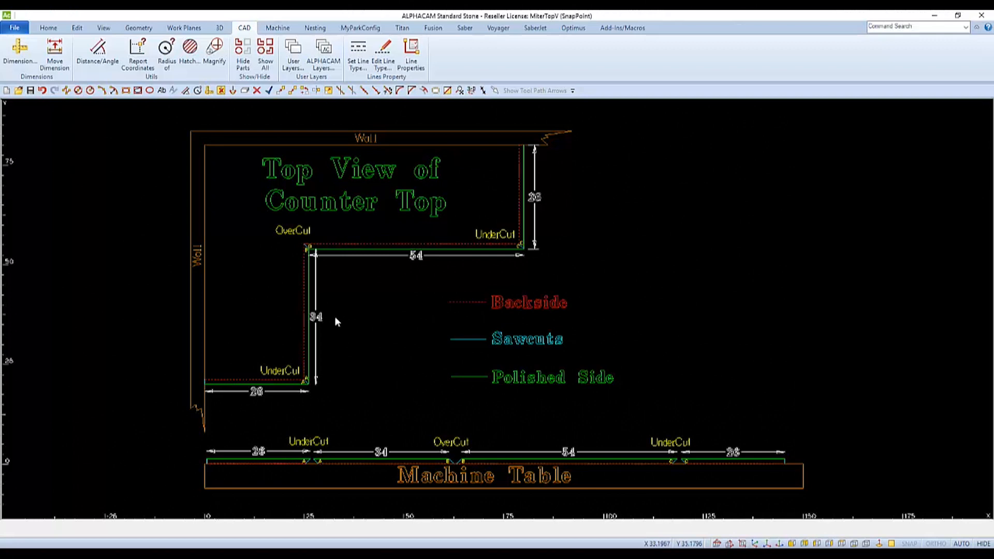
pyautogui.moveTo(447, 466)
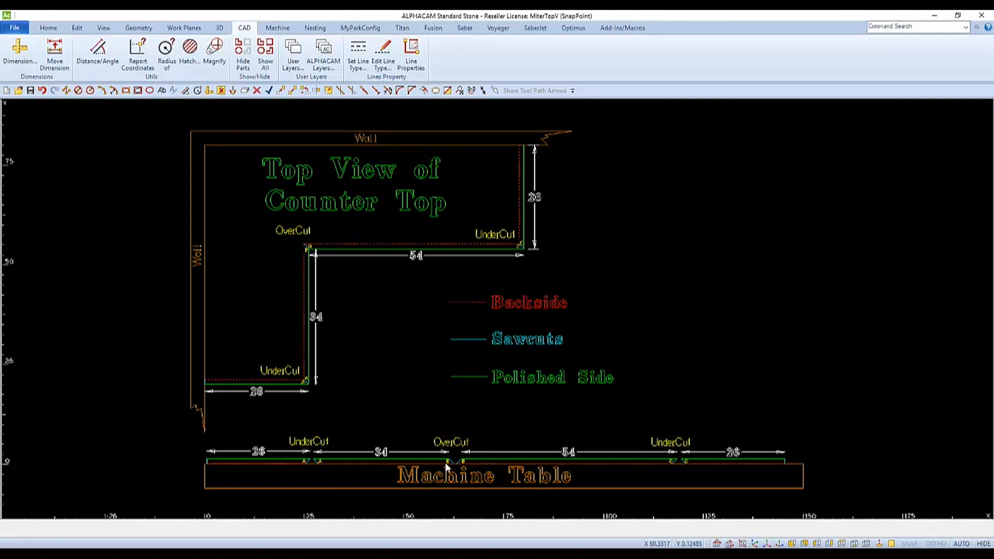
pyautogui.moveTo(483, 308)
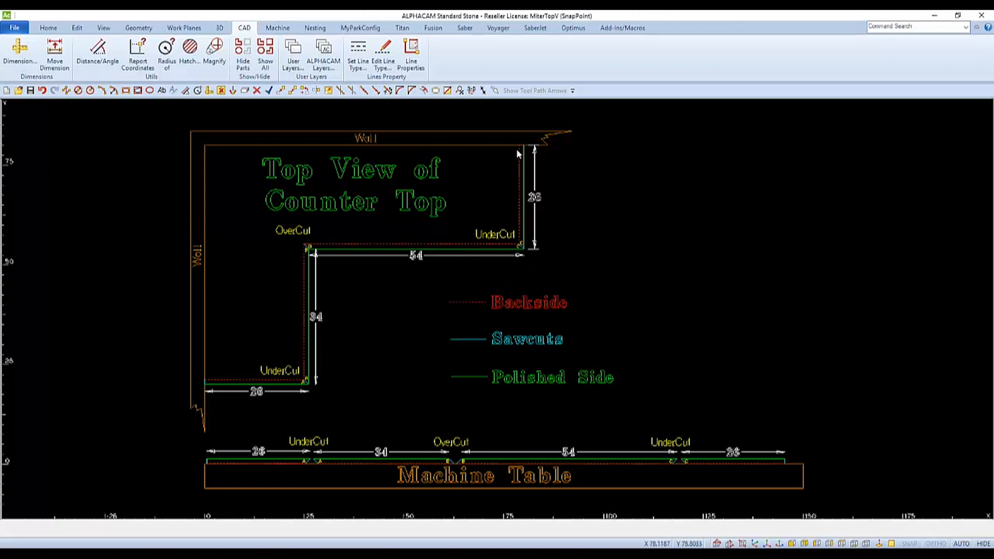
pyautogui.moveTo(782, 468)
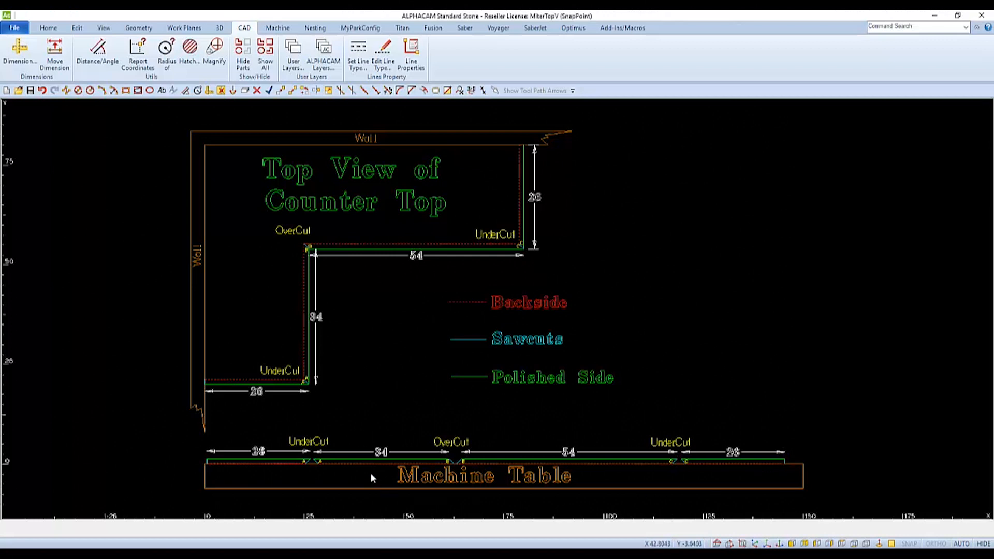
pyautogui.moveTo(334, 448)
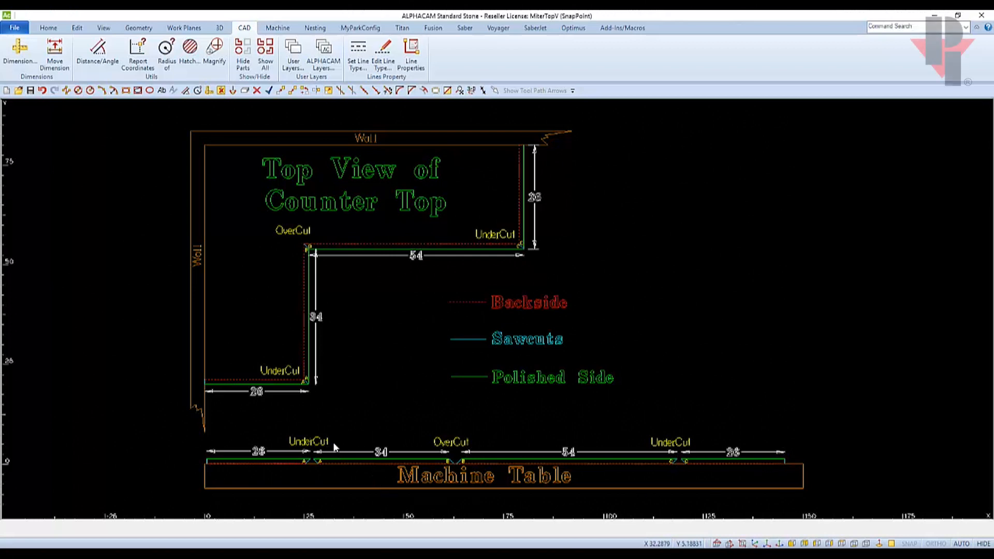
pyautogui.moveTo(678, 448)
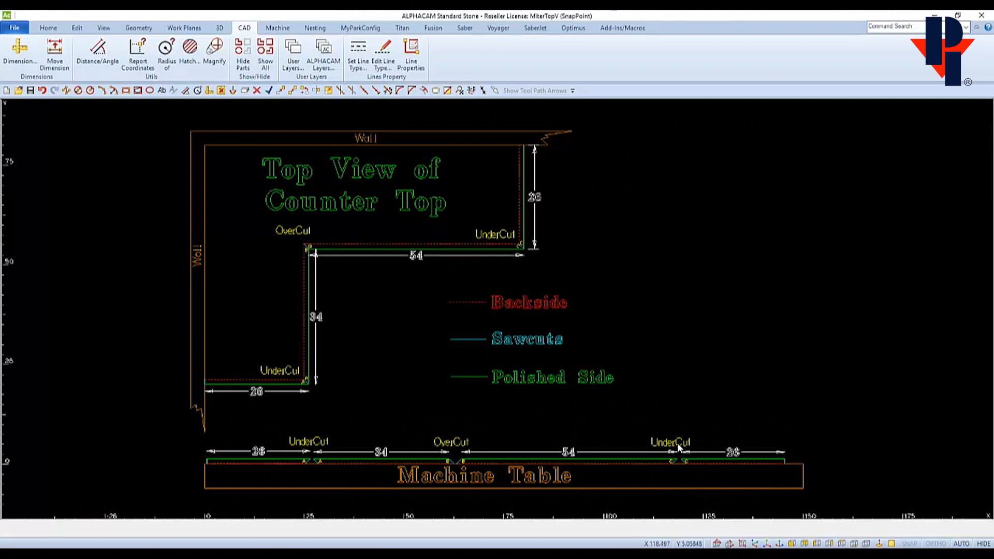
pyautogui.moveTo(304, 448)
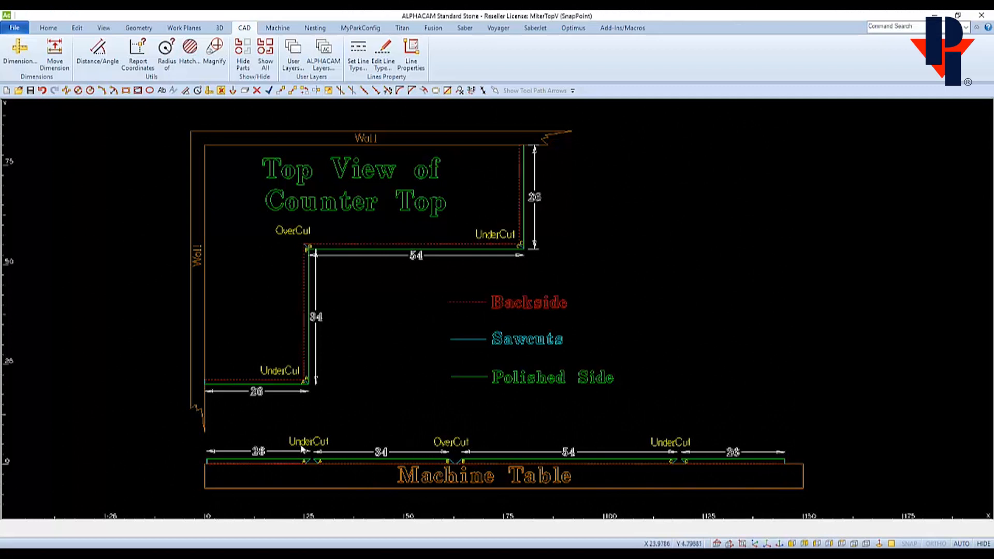
pyautogui.moveTo(311, 472)
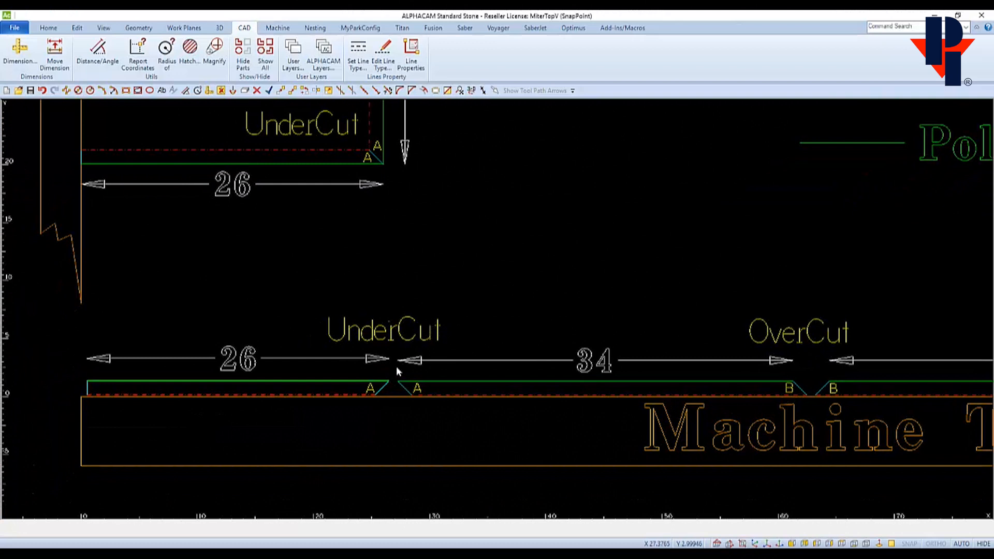
pyautogui.moveTo(382, 387)
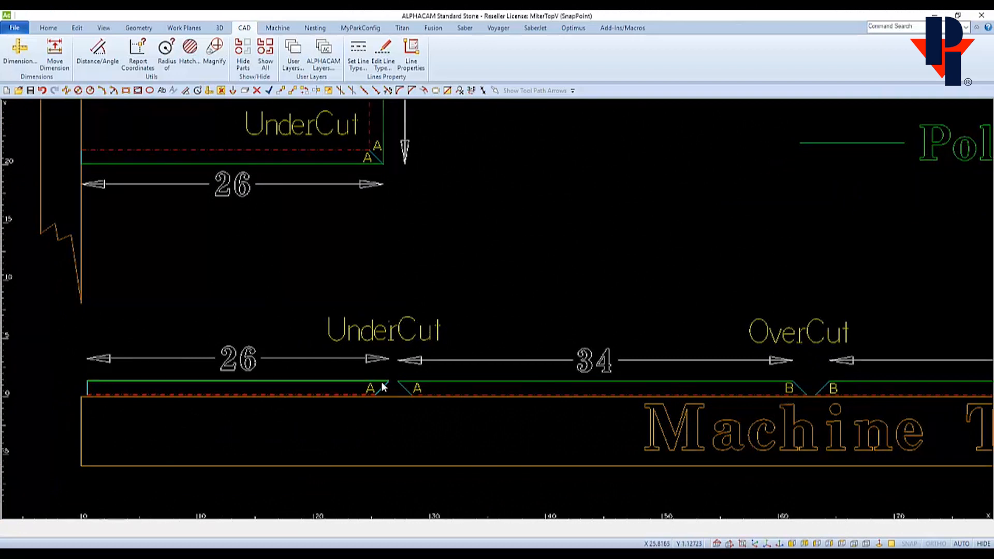
pyautogui.moveTo(534, 390)
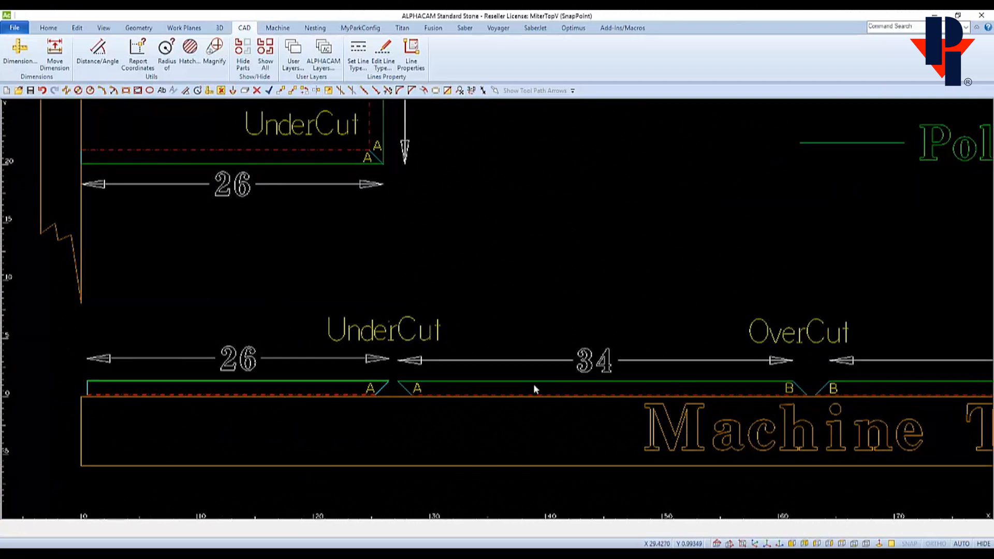
pyautogui.moveTo(789, 380)
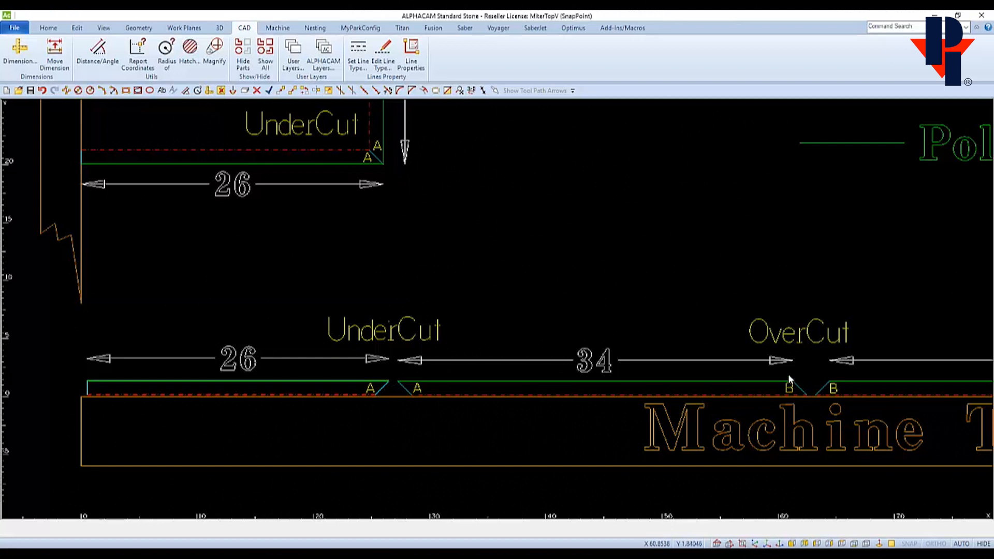
pyautogui.moveTo(808, 388)
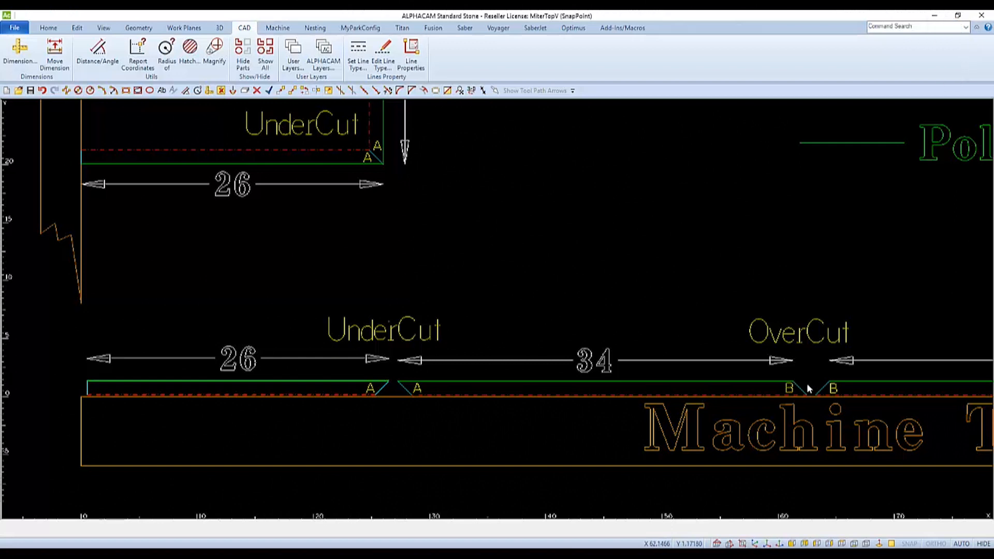
pyautogui.moveTo(820, 388)
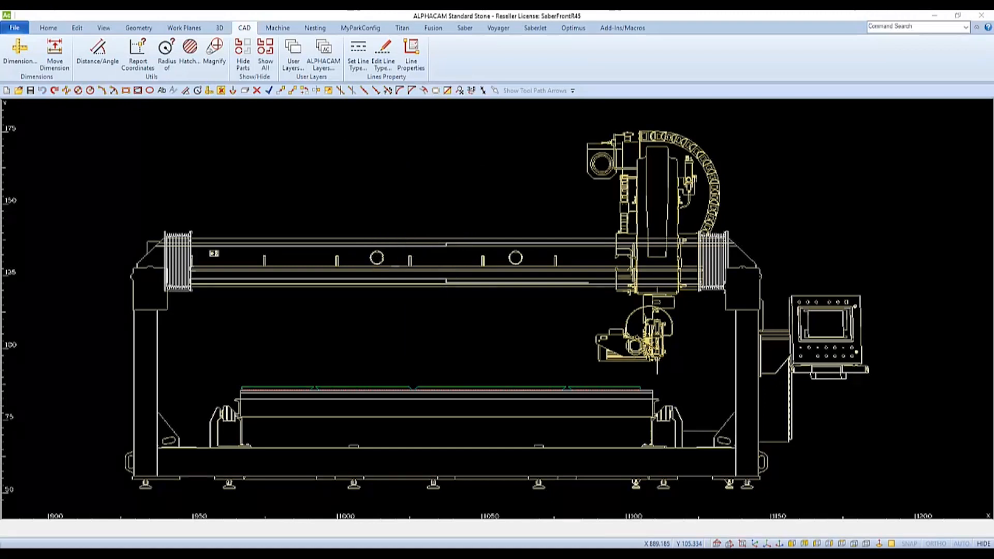
pyautogui.moveTo(482, 353)
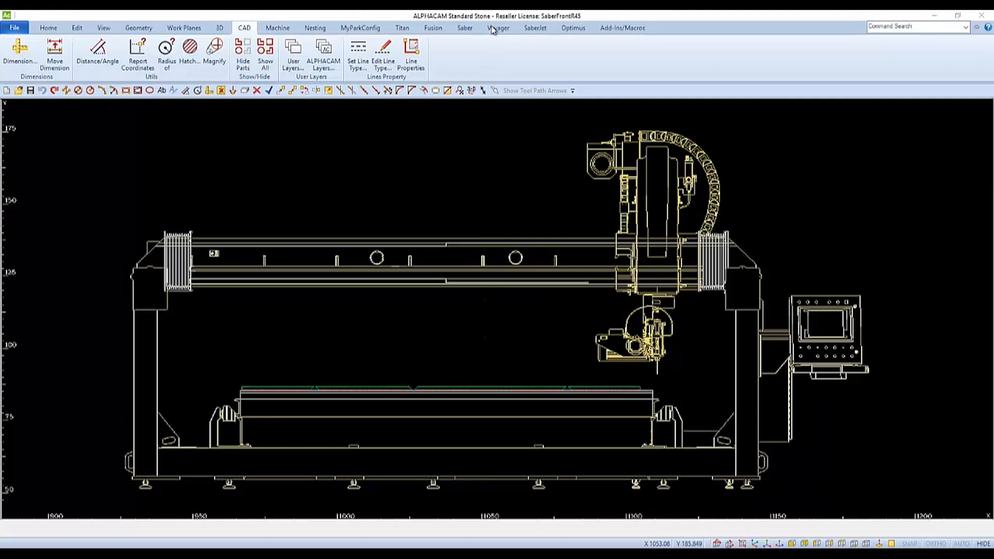
# - Insert the Voyager table template with its outline and numbered supports 1 to 5
pyautogui.click(498, 27)
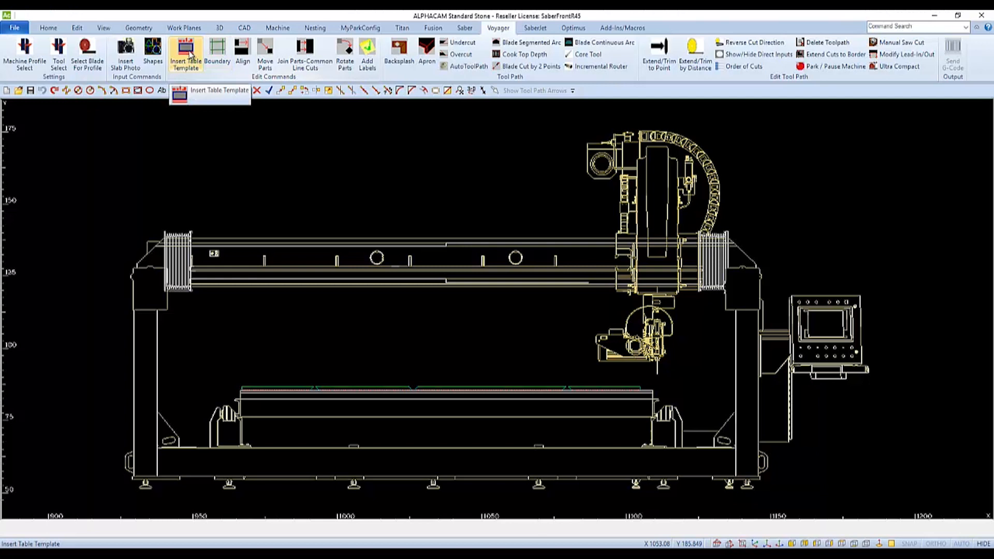
pyautogui.click(186, 54)
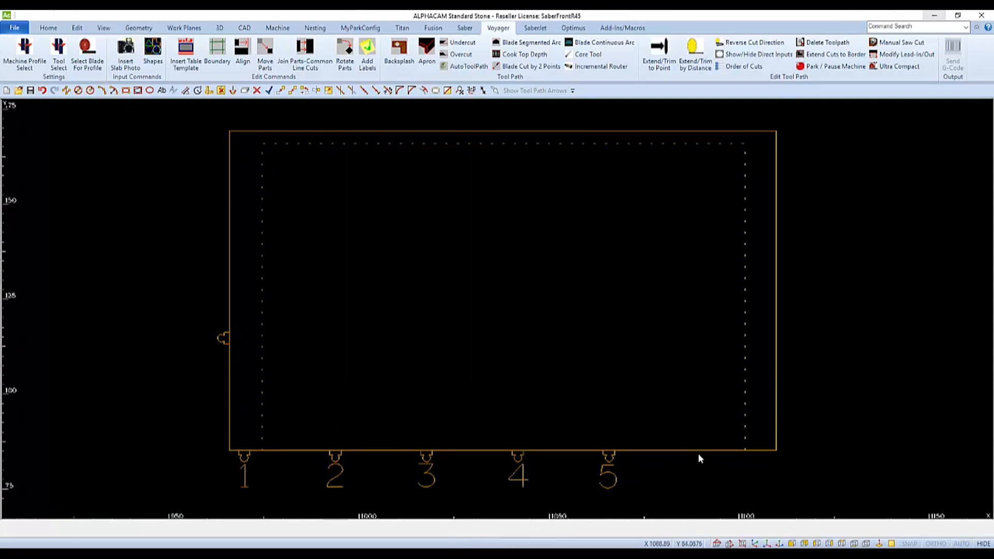
pyautogui.moveTo(741, 356)
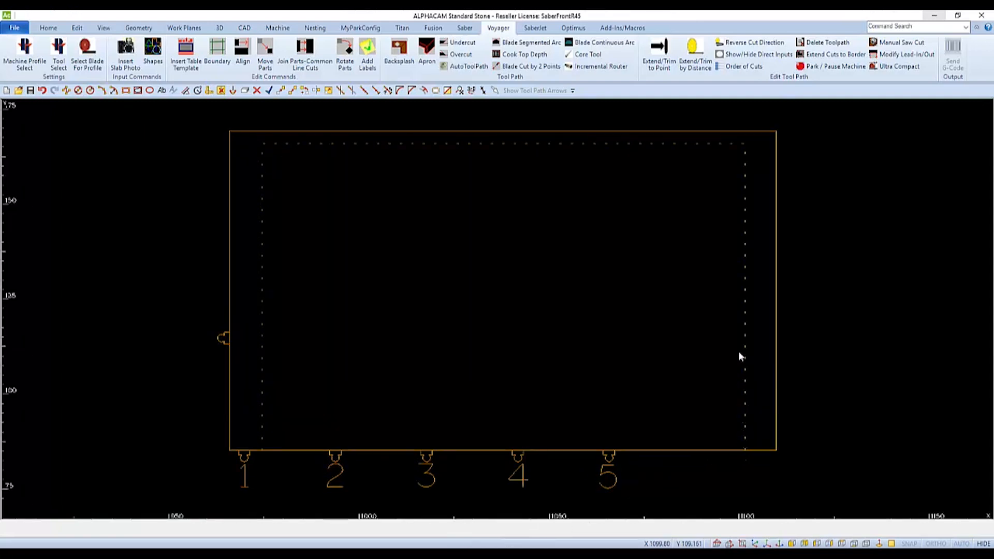
pyautogui.moveTo(459, 158)
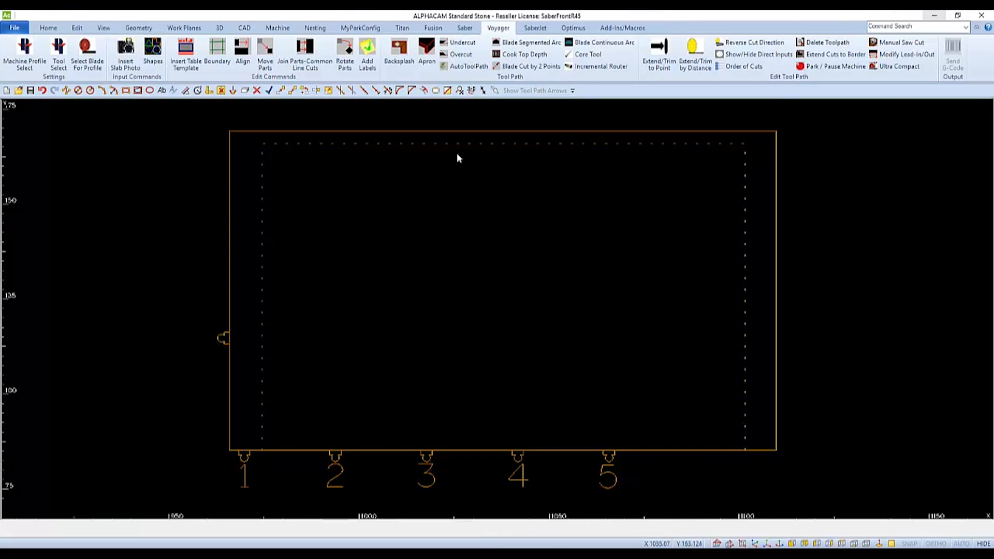
pyautogui.moveTo(266, 432)
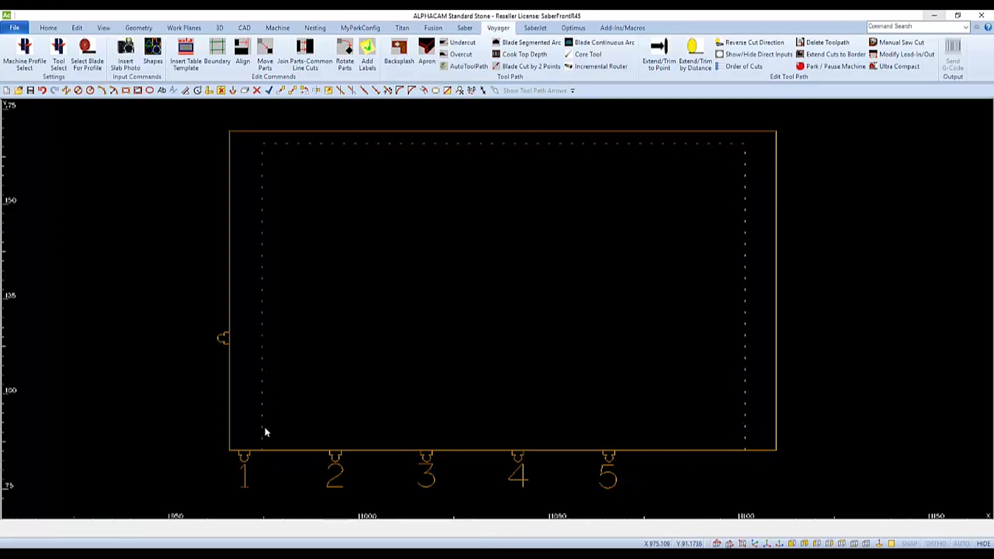